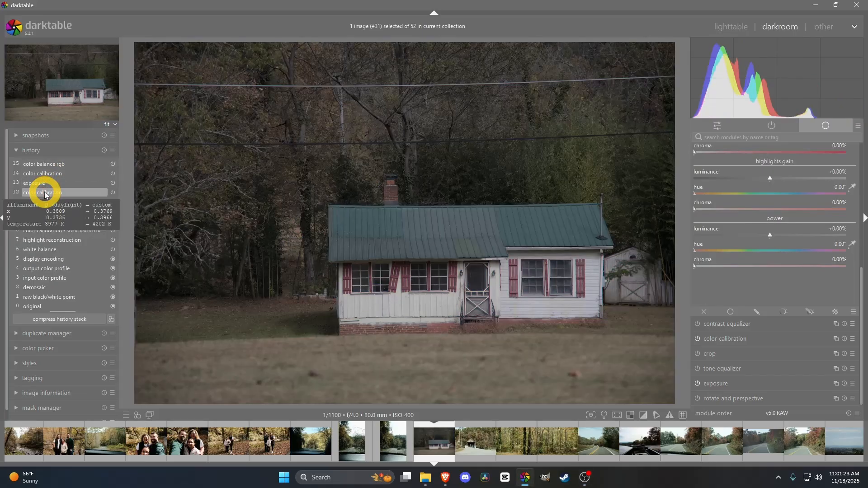
Preview the original and orientation history states, ending on color calibration (item 14)
left_click(36, 203)
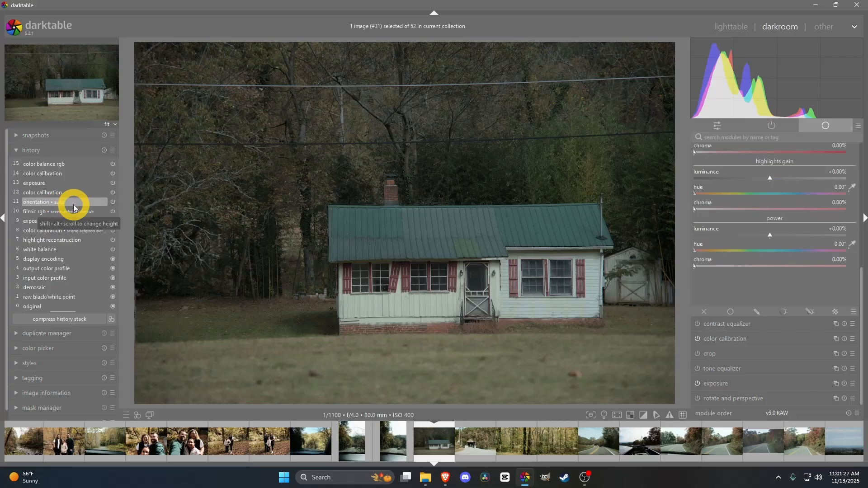
mouse_move(31, 323)
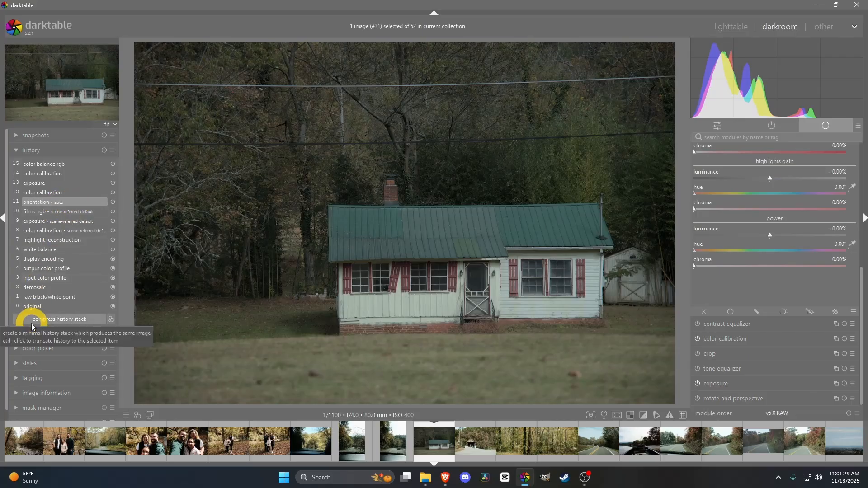
left_click(37, 306)
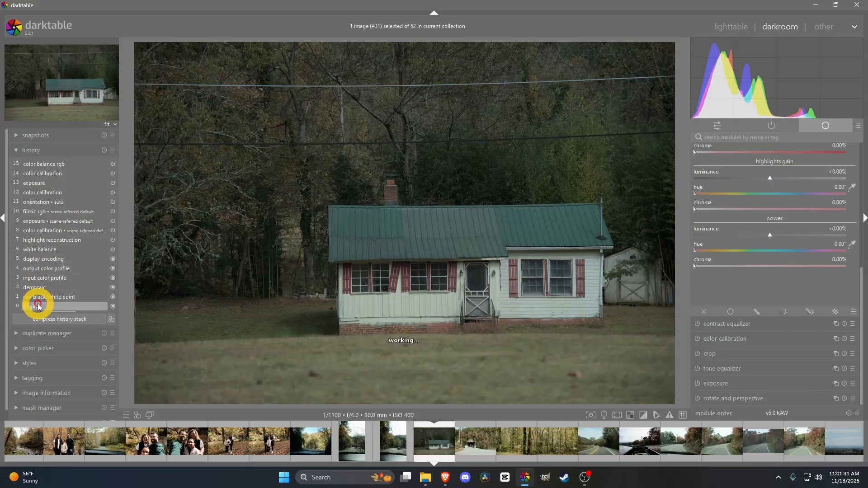
left_click(45, 202)
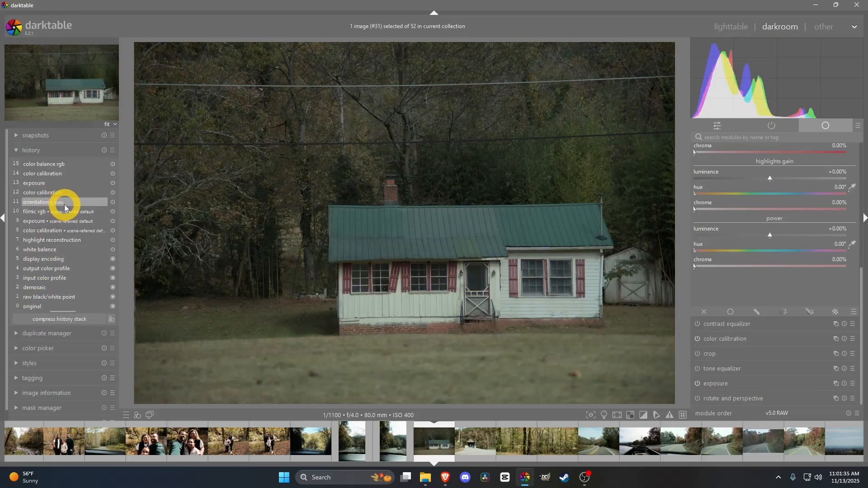
mouse_move(44, 201)
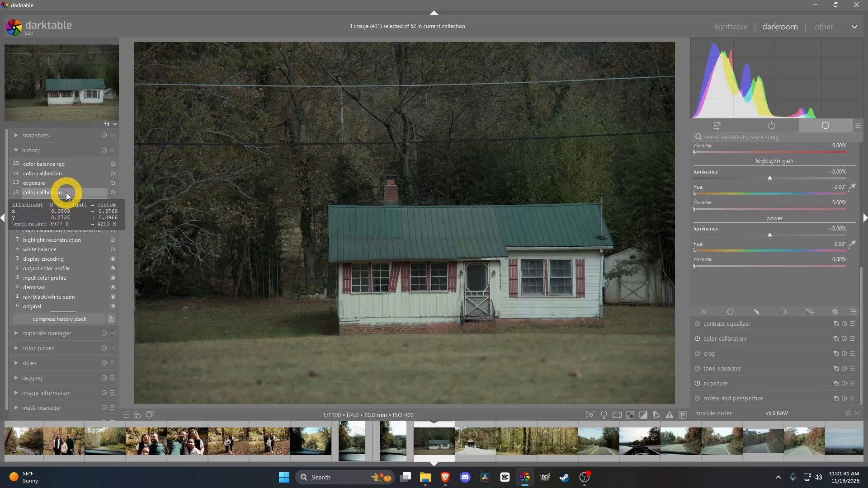
left_click(66, 193)
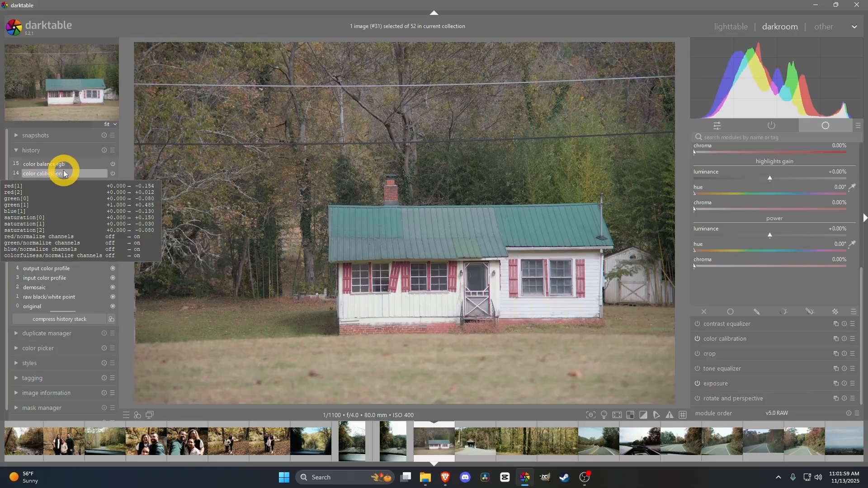
Return to the color calibration step and review its red, green and blue channel-mixing values
left_click(723, 338)
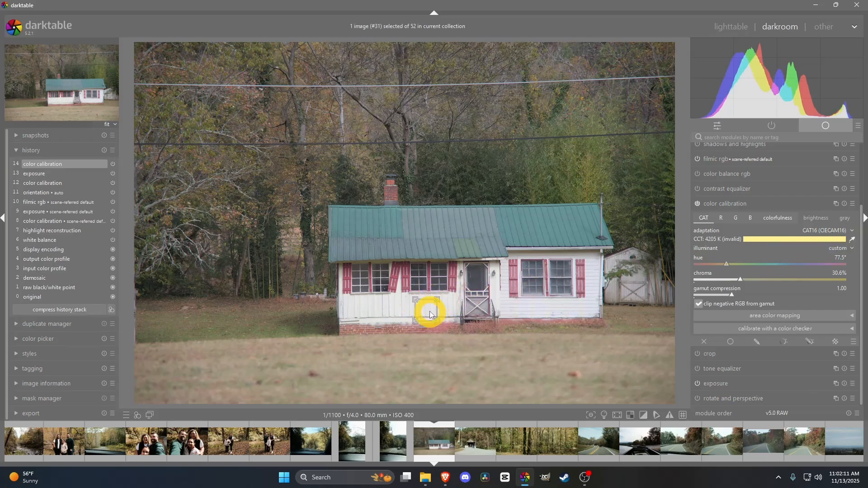
left_click(436, 317)
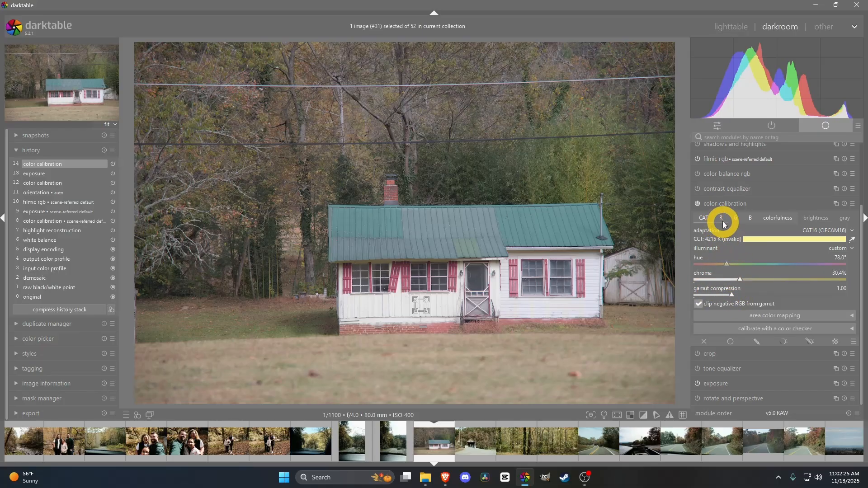
left_click(721, 218)
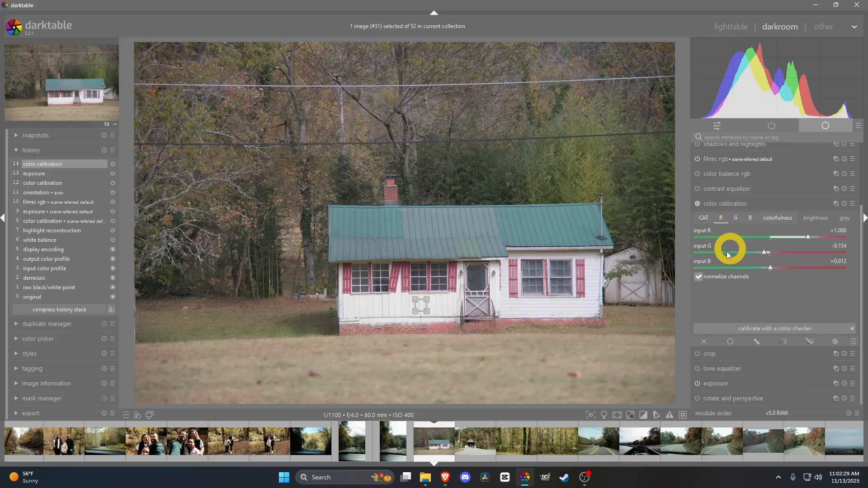
left_click(735, 218)
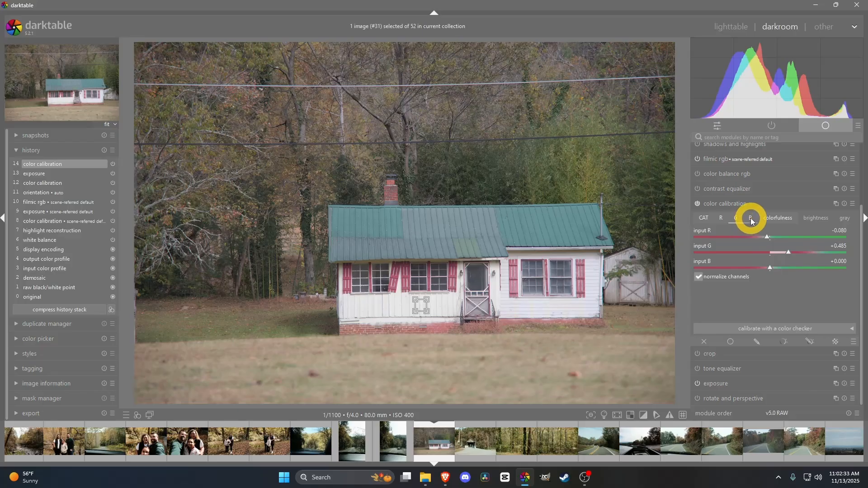
left_click(777, 217)
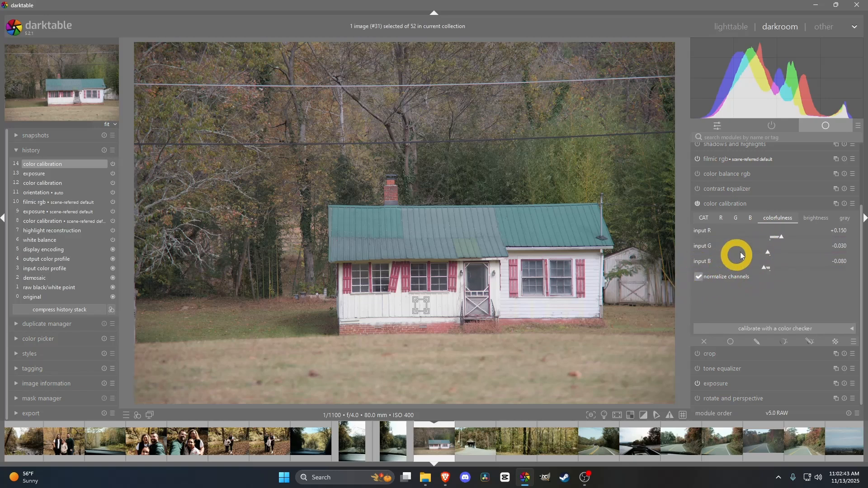
mouse_move(740, 204)
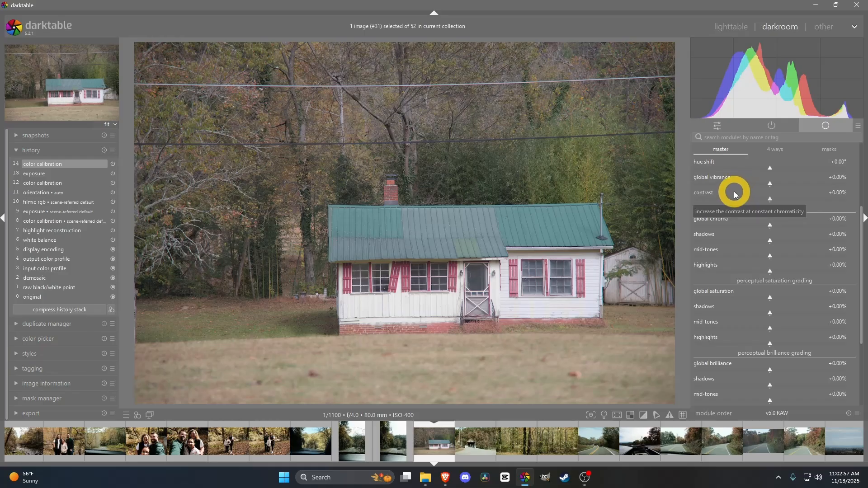
mouse_move(146, 64)
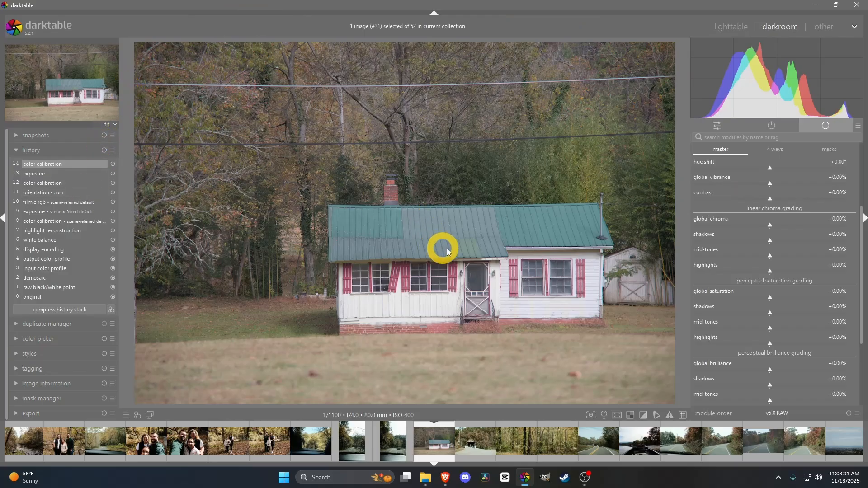
mouse_move(751, 248)
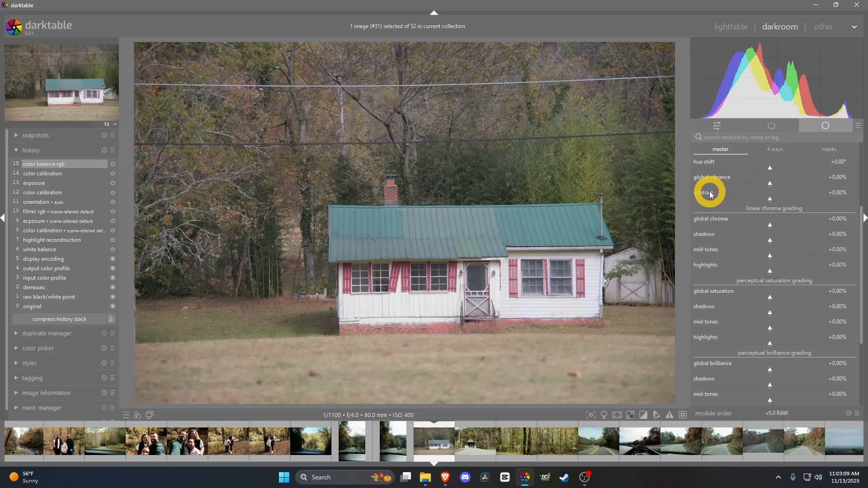
mouse_move(764, 242)
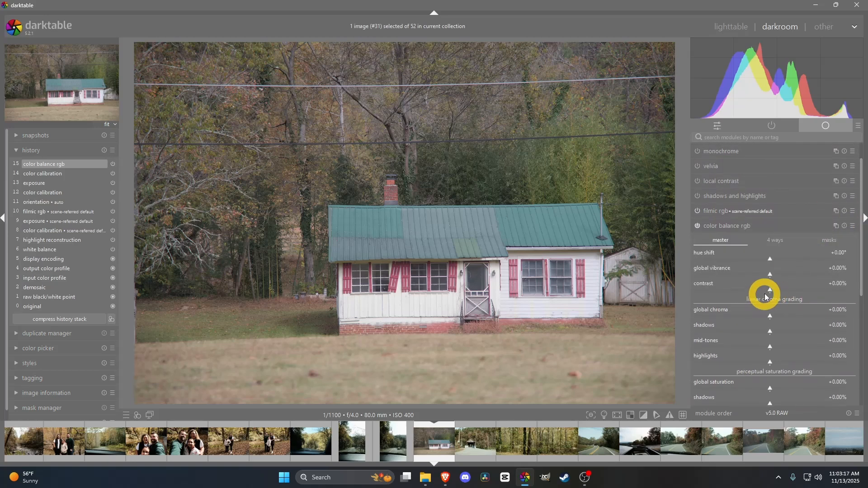
mouse_move(770, 290)
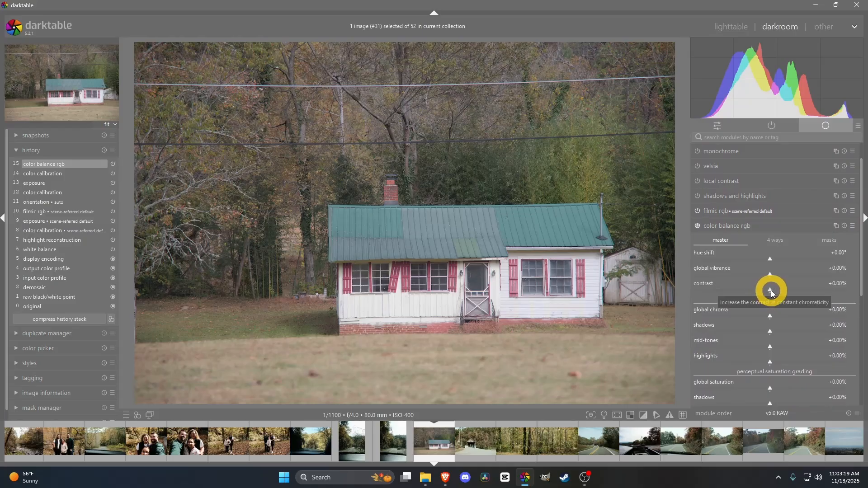
Try higher color balance rgb contrast values, then settle contrast at +9%
left_click_drag(770, 290, 814, 290)
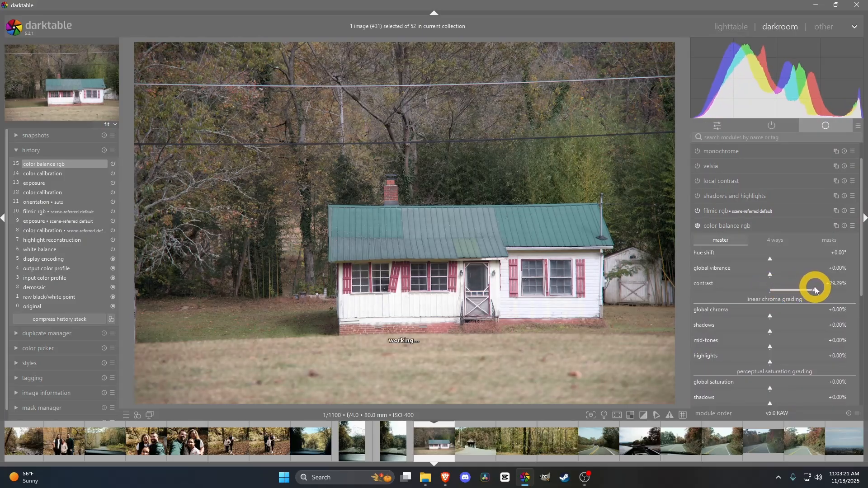
left_click_drag(811, 289, 844, 289)
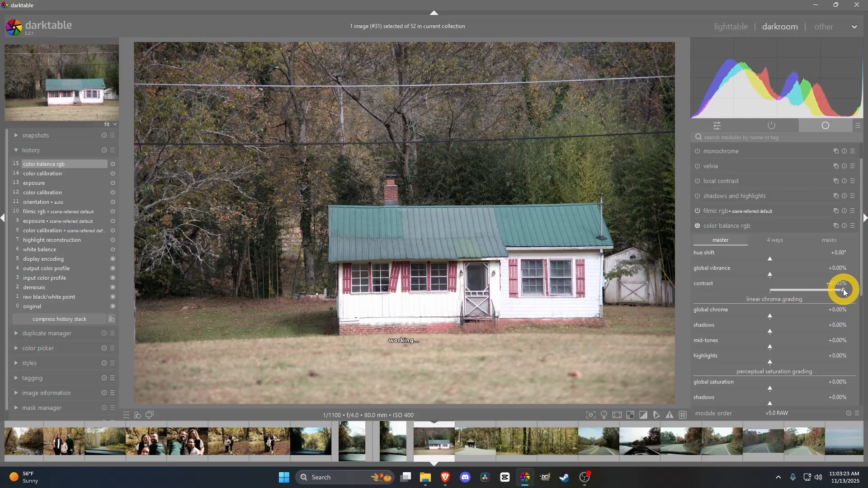
left_click_drag(841, 290, 842, 290)
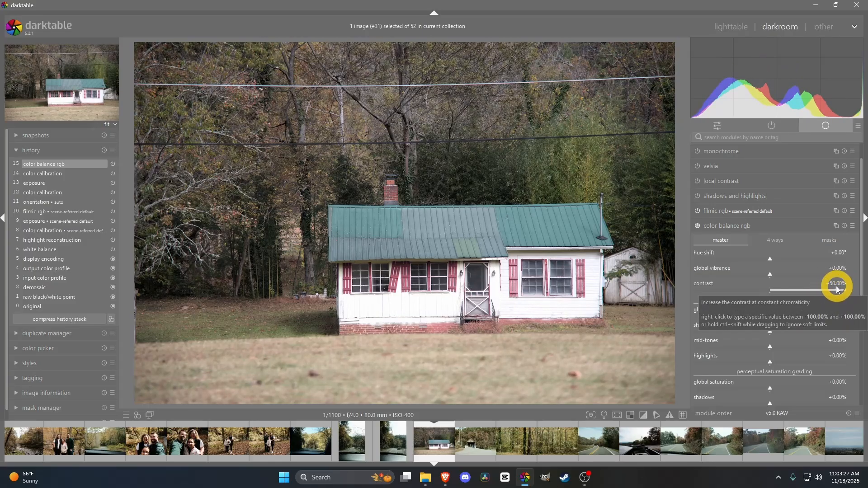
left_click_drag(836, 289, 786, 288)
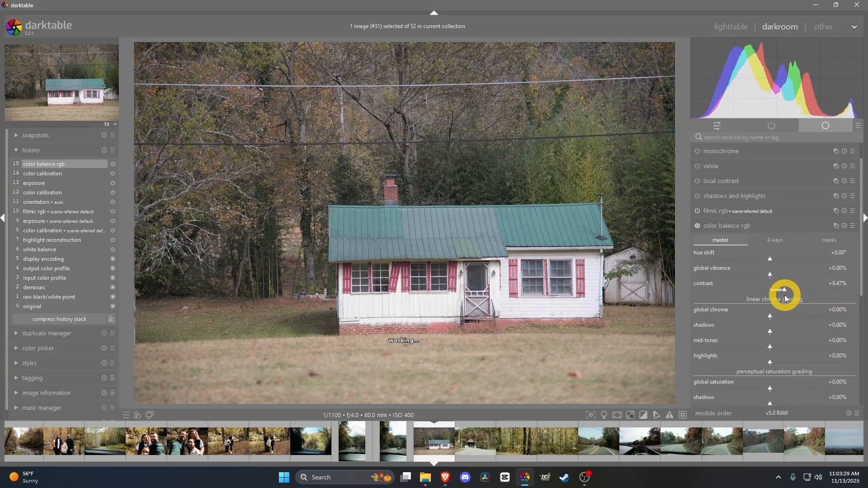
left_click_drag(784, 290, 775, 292)
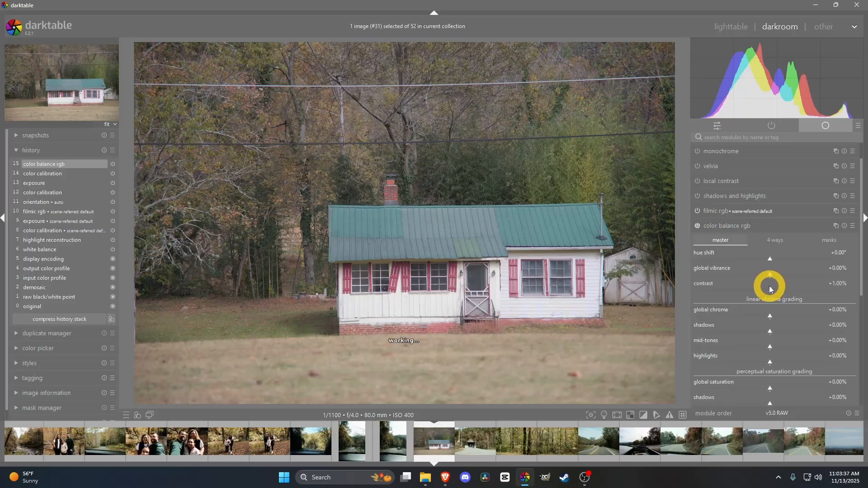
left_click_drag(768, 287, 769, 276)
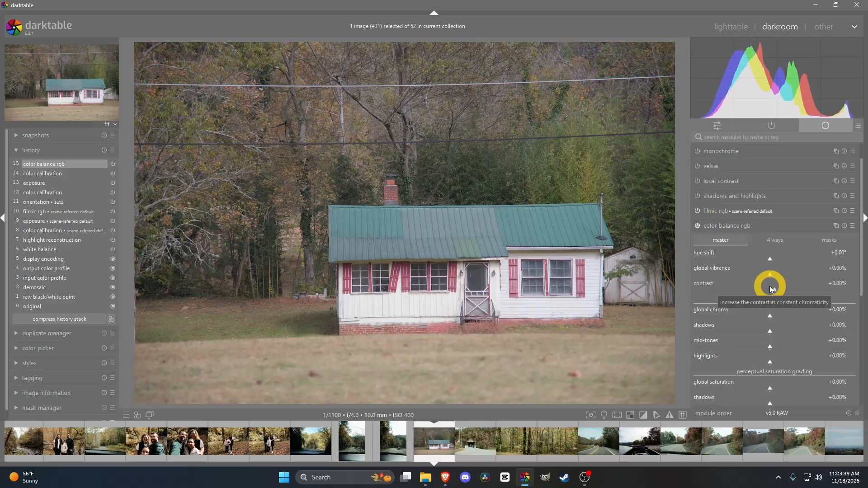
left_click_drag(768, 283, 780, 283)
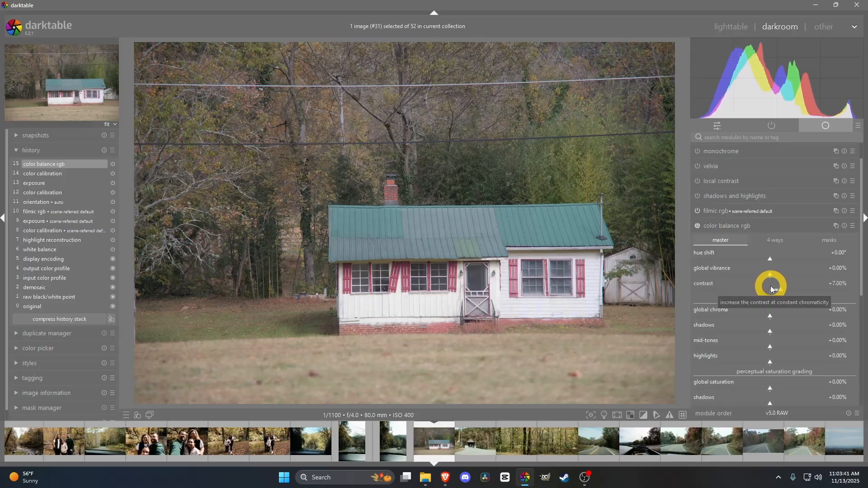
left_click_drag(769, 284, 769, 281)
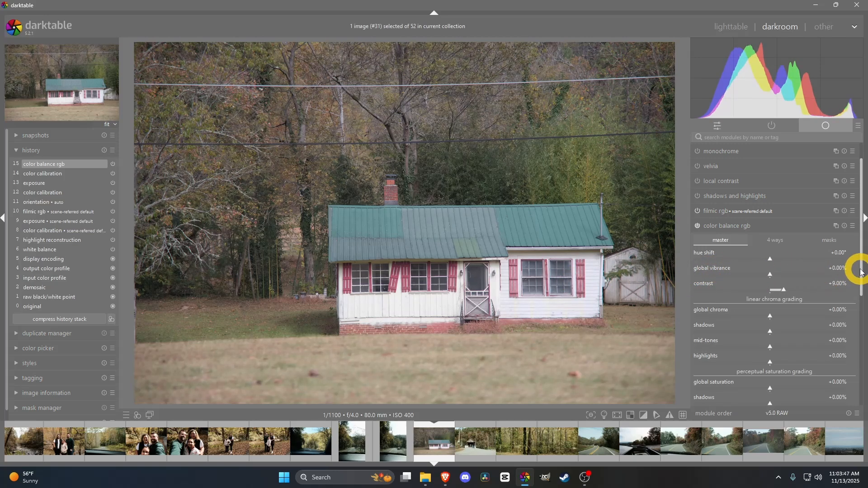
scroll("down", 3)
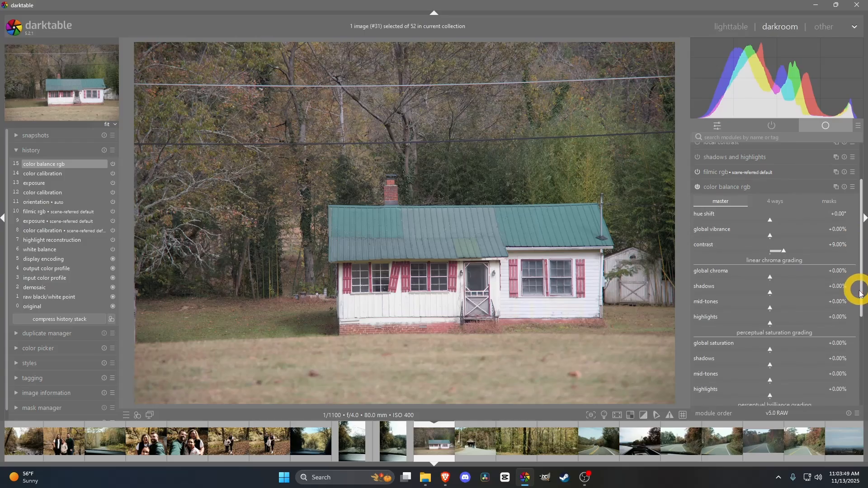
scroll("down", 3)
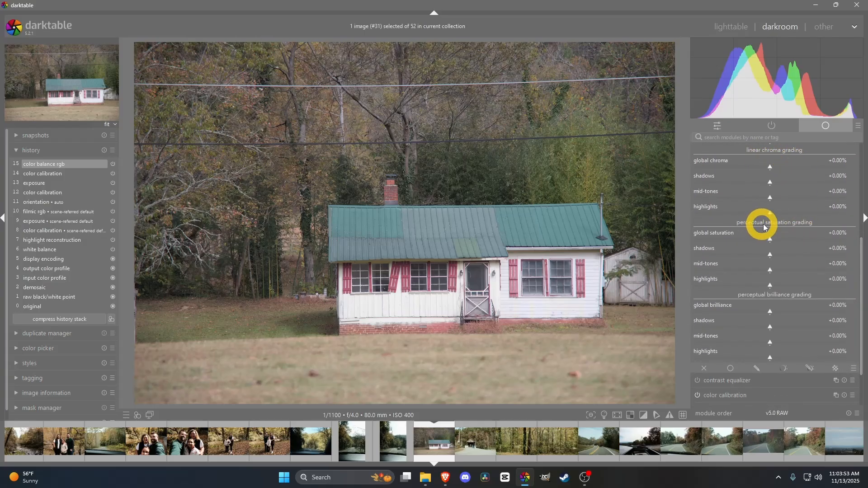
mouse_move(783, 159)
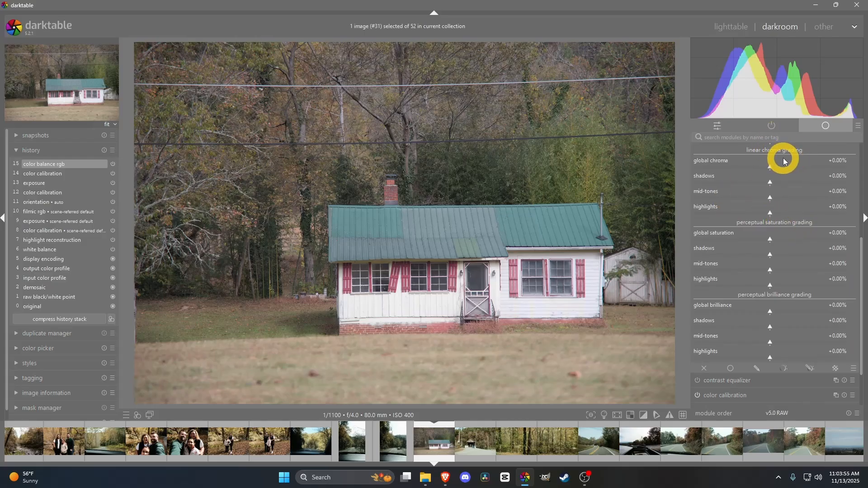
left_click_drag(769, 168, 830, 167)
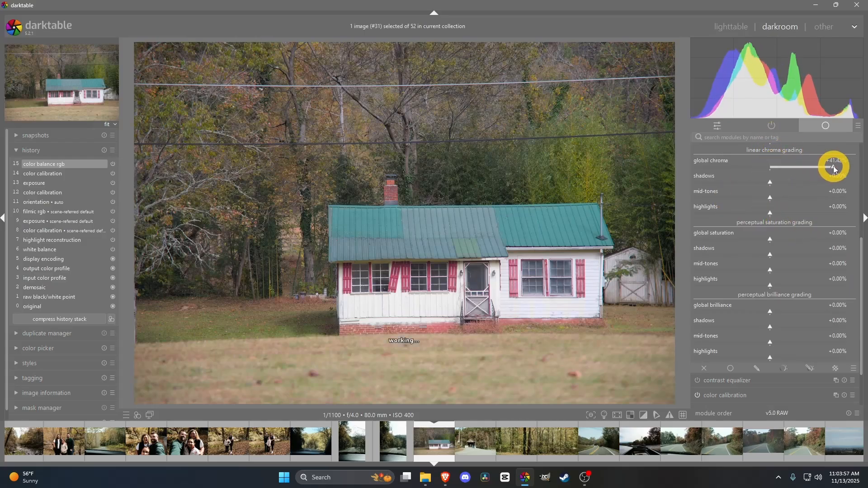
left_click_drag(833, 168, 702, 168)
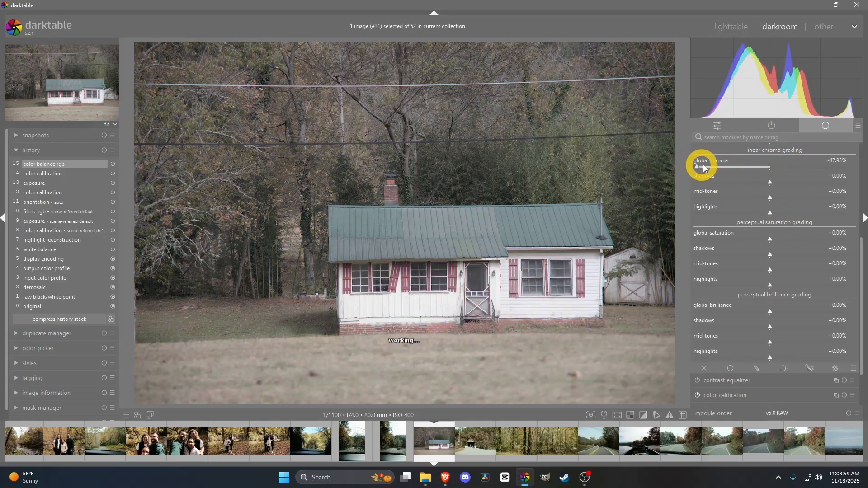
left_click_drag(695, 167, 769, 166)
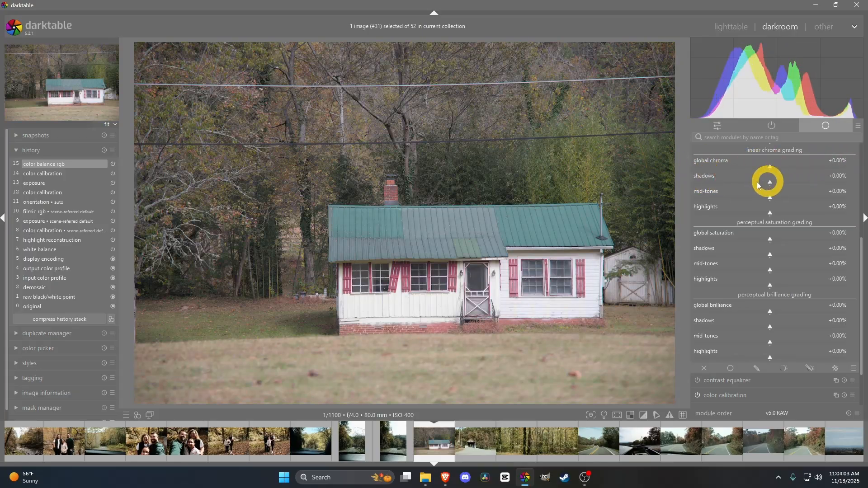
mouse_move(714, 233)
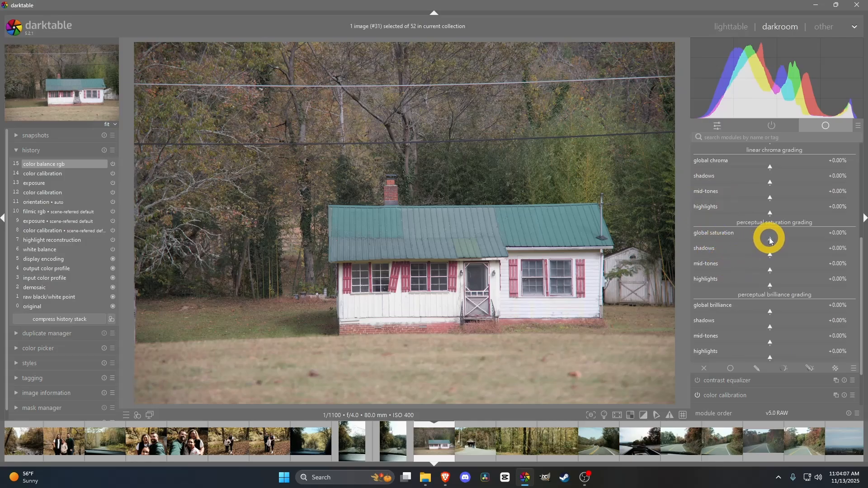
left_click_drag(769, 239, 790, 239)
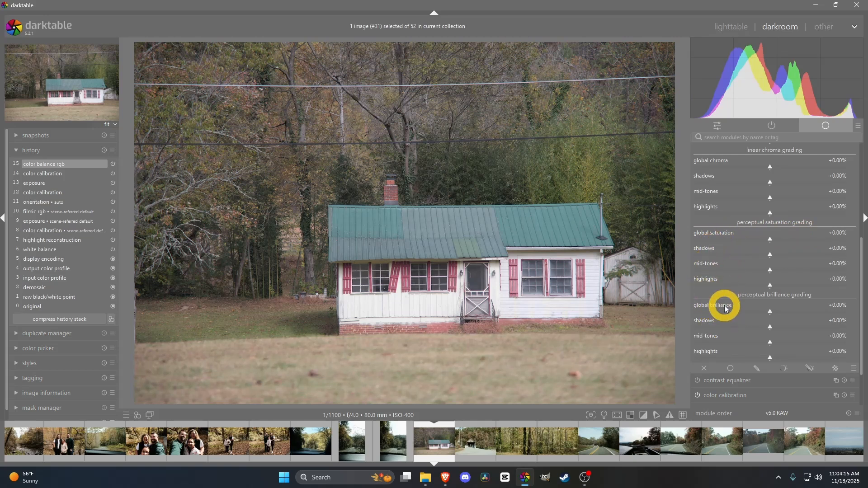
mouse_move(768, 309)
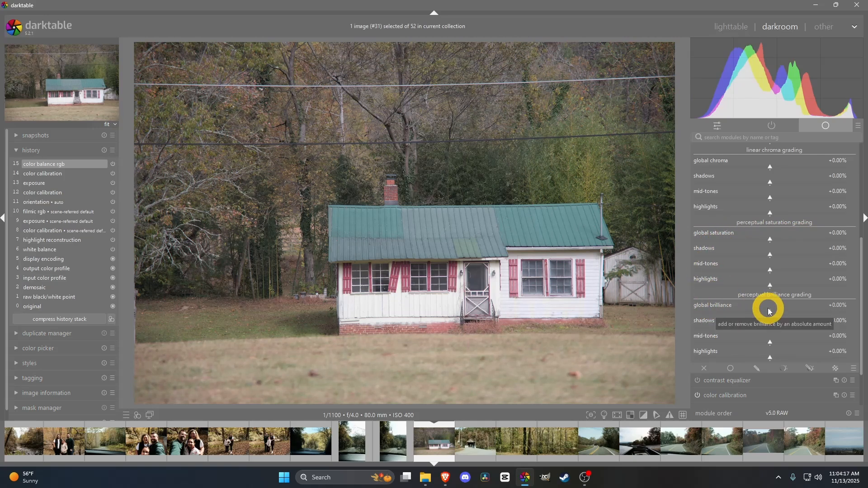
Test global brilliance boosts up to about 10%, then reset global brilliance to 0%
left_click_drag(769, 310, 772, 310)
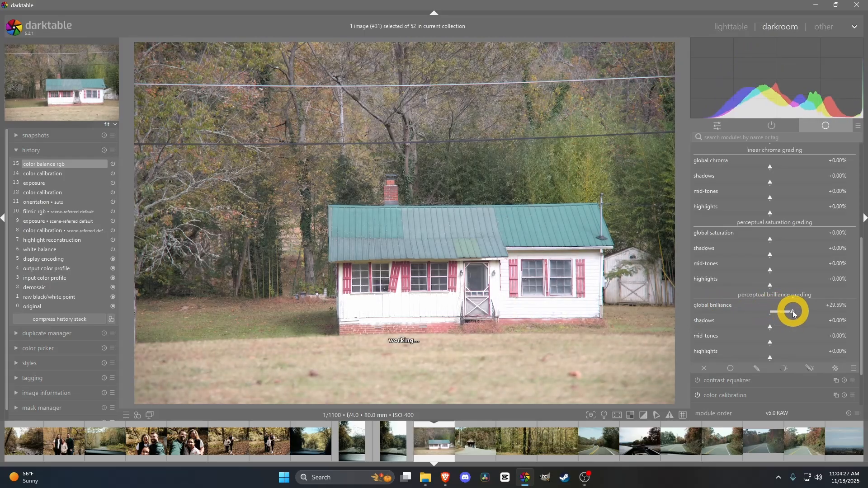
left_click_drag(797, 311, 789, 312)
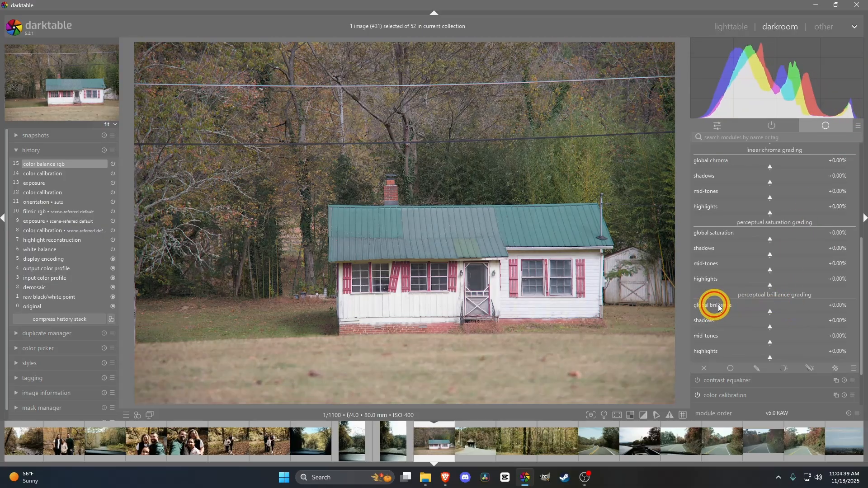
left_click_drag(714, 305, 775, 310)
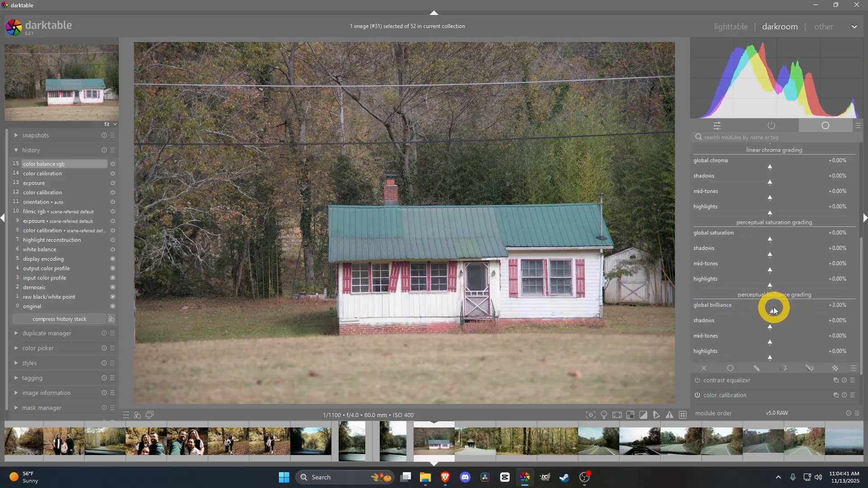
left_click_drag(769, 310, 786, 311)
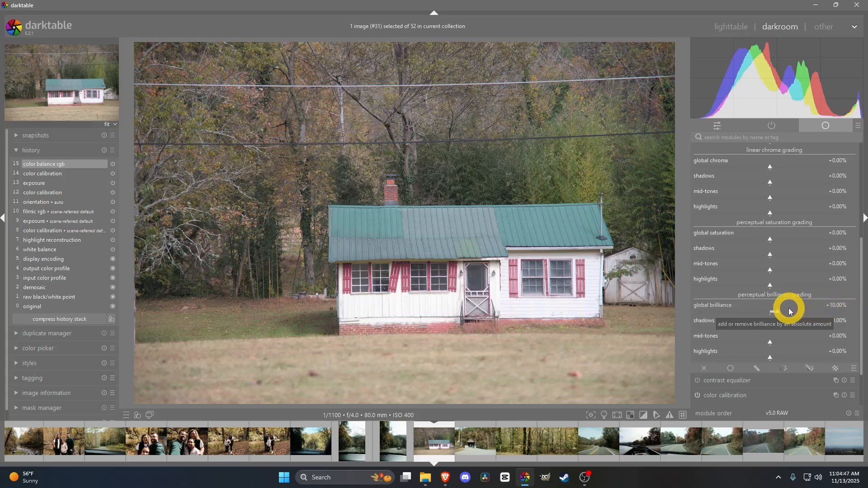
left_click_drag(789, 310, 780, 310)
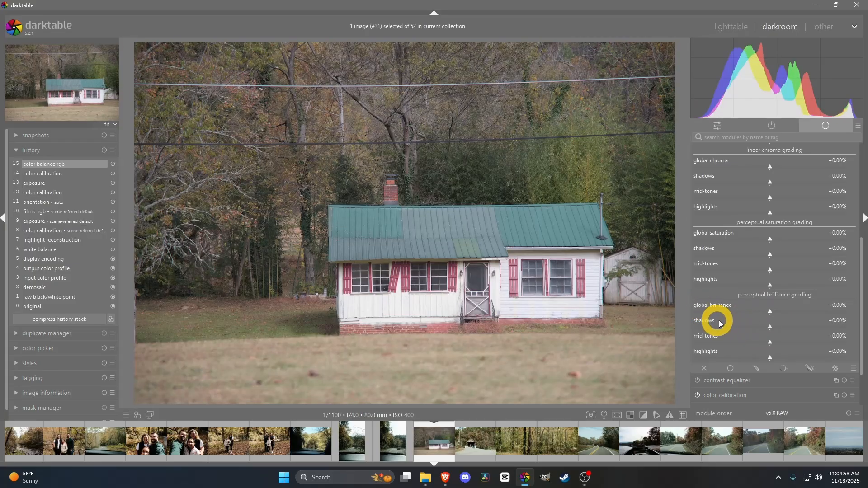
Set shadows brilliance to -5% and mid-tones brilliance to -7%
left_click_drag(723, 320, 769, 326)
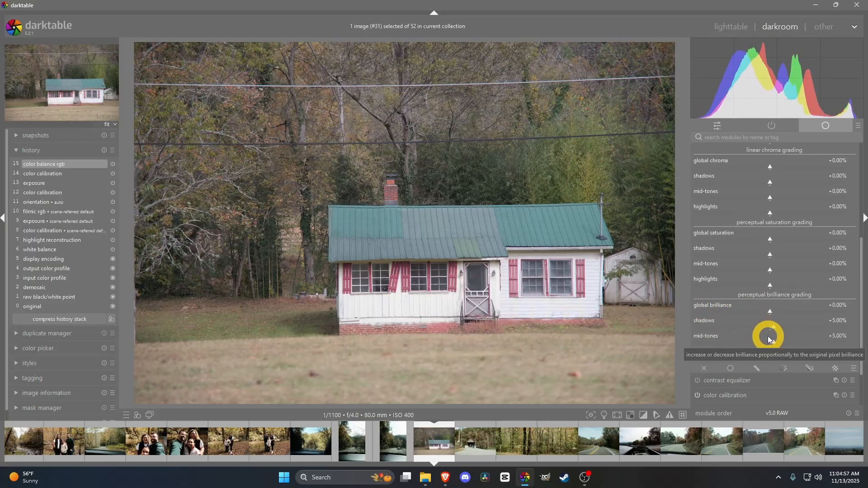
left_click_drag(769, 338, 774, 340)
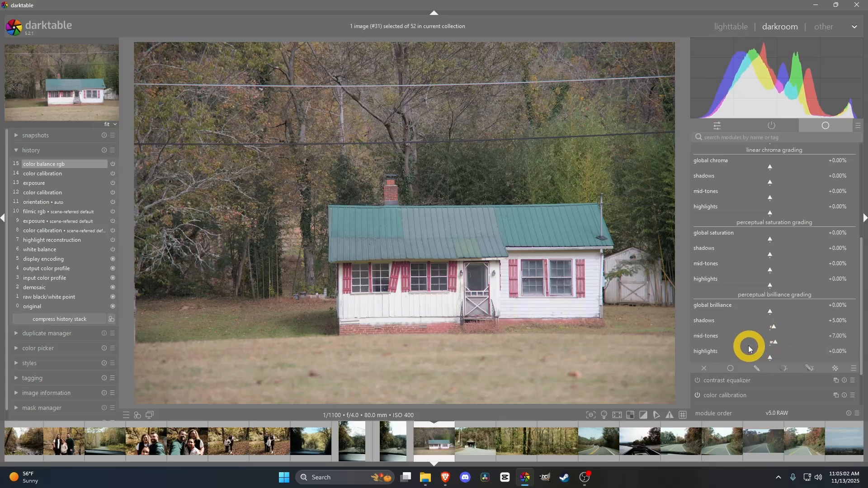
left_click_drag(775, 342, 767, 342)
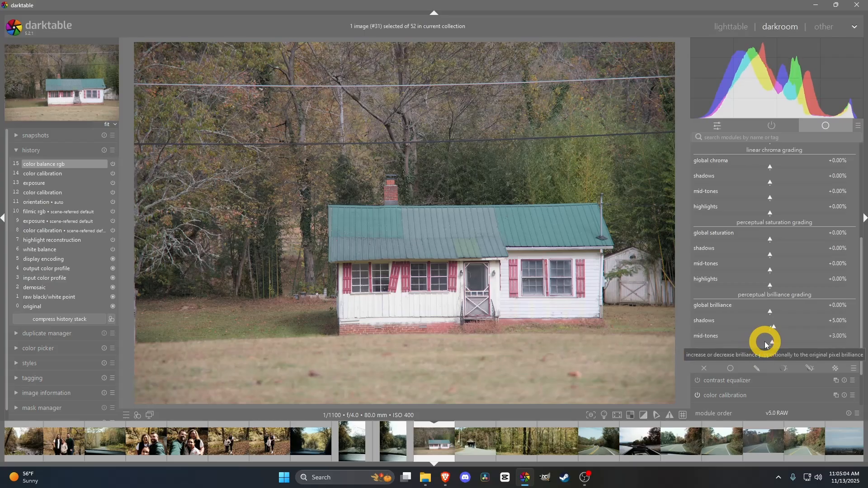
left_click_drag(765, 335, 765, 335)
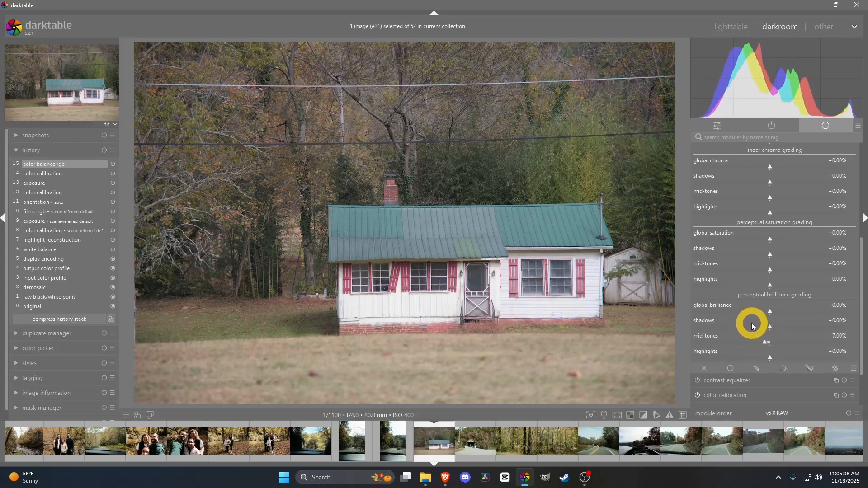
left_click_drag(751, 324, 765, 354)
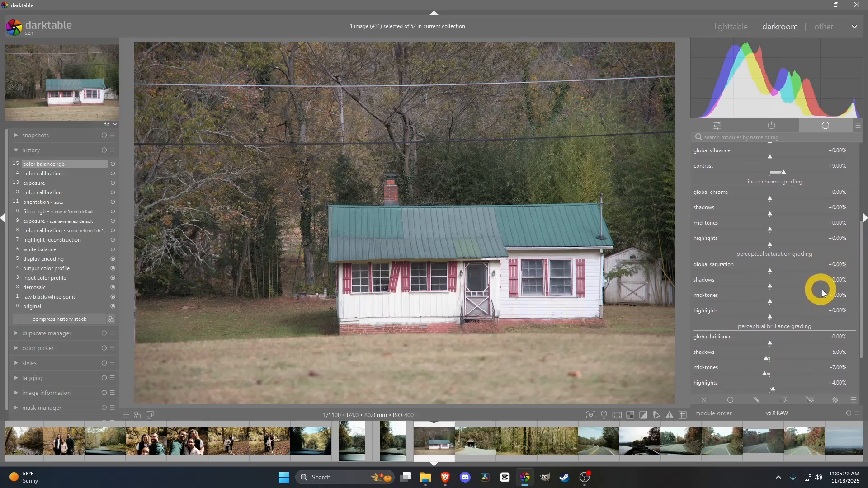
mouse_move(761, 276)
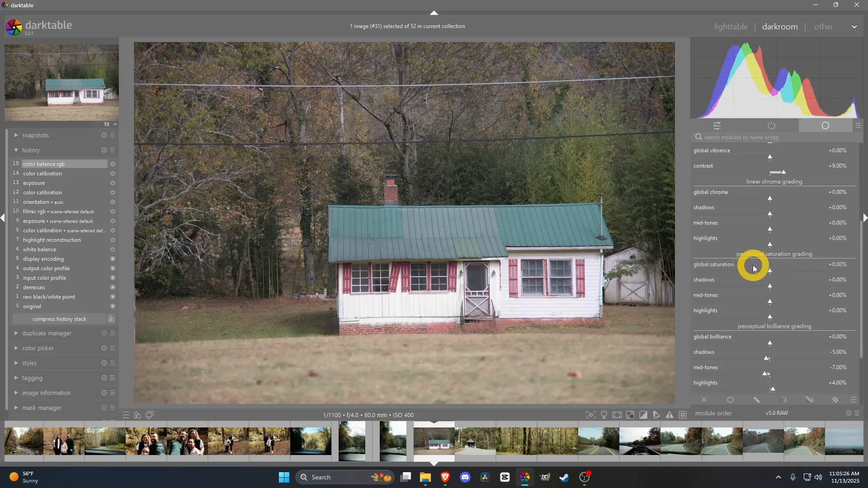
Raise global saturation to about +3%
left_click_drag(752, 268, 769, 268)
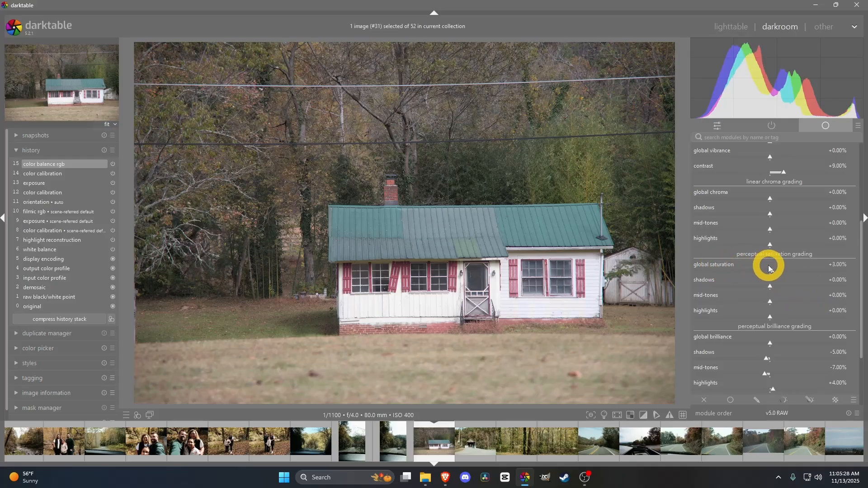
left_click_drag(769, 266, 737, 266)
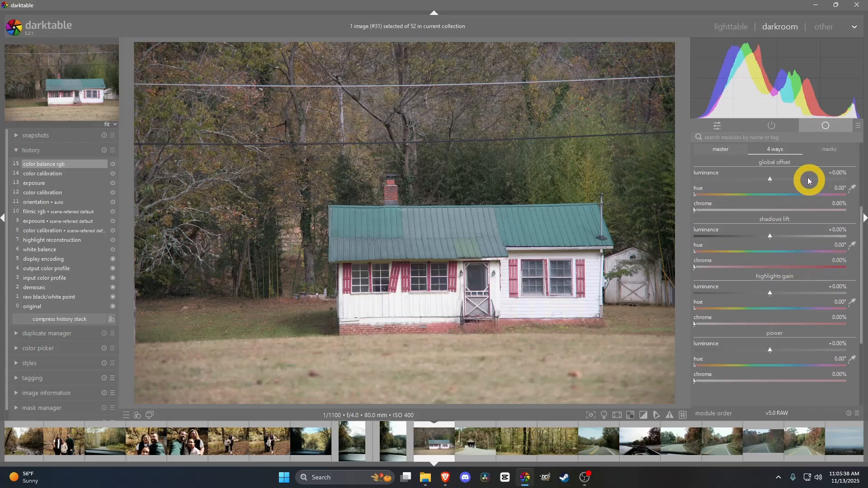
mouse_move(769, 179)
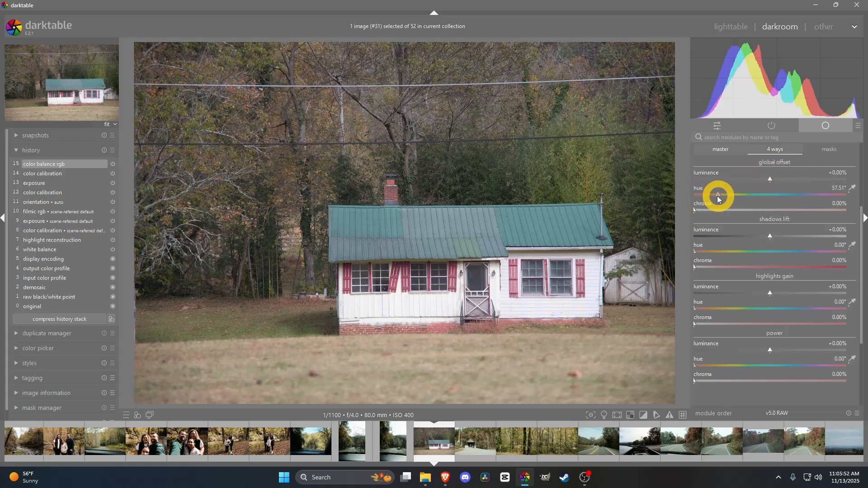
Set the global offset hue to about 218° with 0.18% chroma for a faint blue cast
left_click_drag(718, 194, 710, 195)
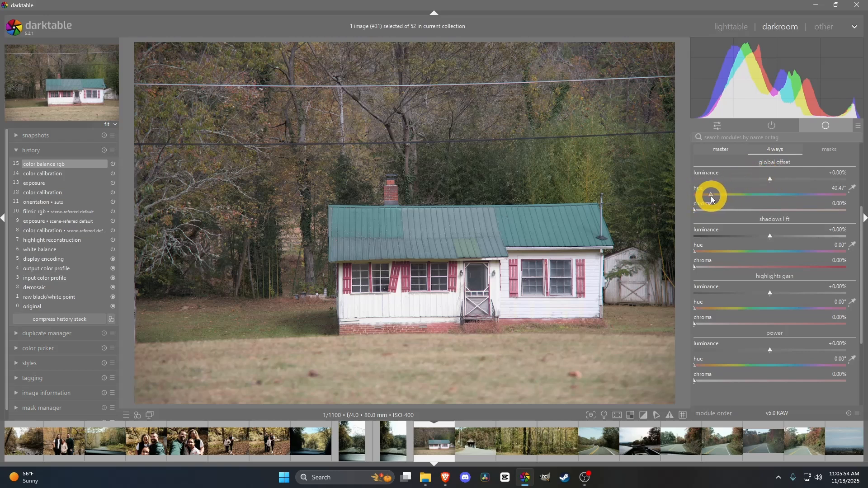
left_click_drag(711, 195, 773, 195)
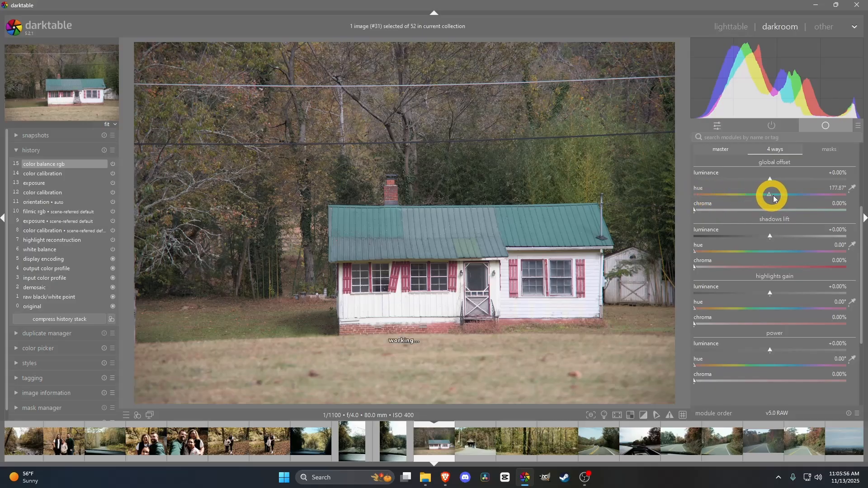
left_click_drag(769, 195, 786, 194)
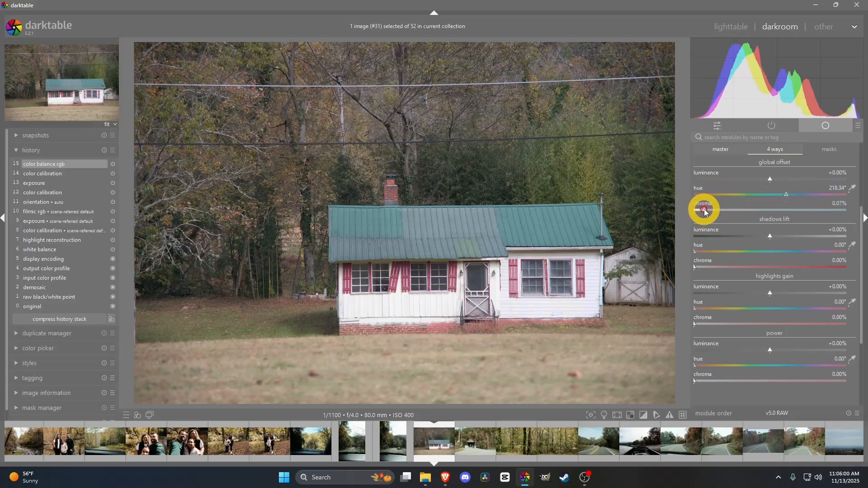
left_click_drag(702, 209, 720, 214)
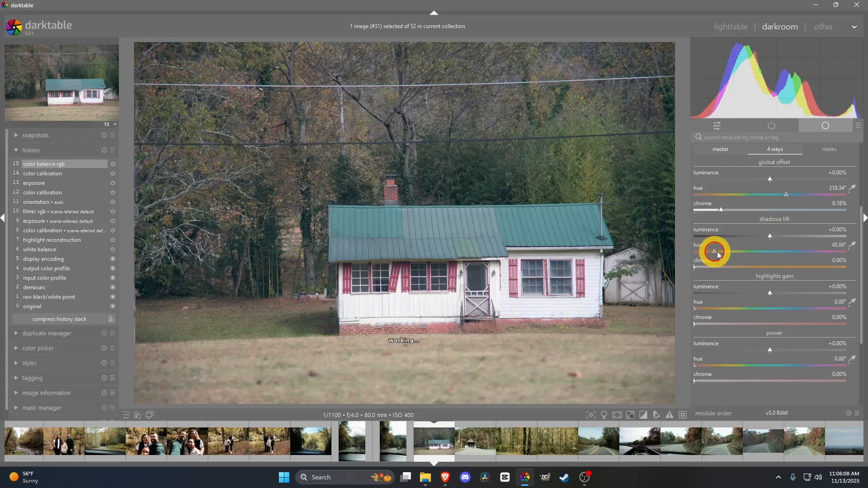
Shift shadows lift to a cool blue, hue about 235° with 3.5% chroma
left_click_drag(714, 253, 793, 253)
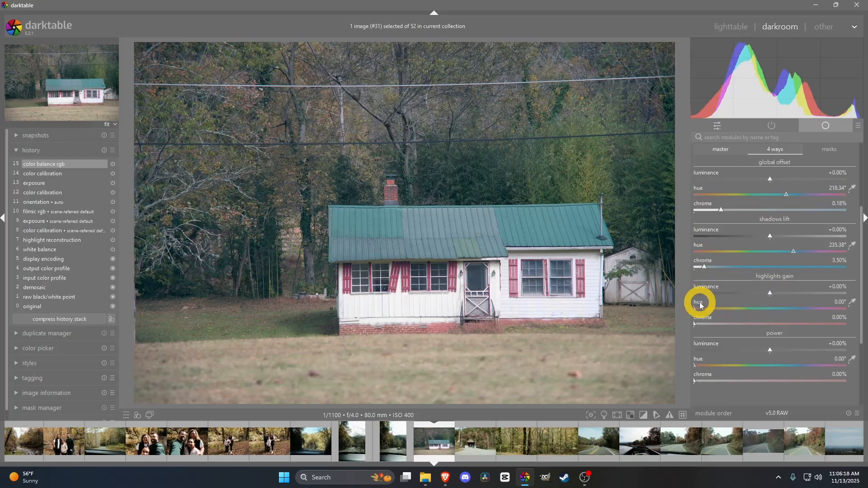
Set highlights gain hue to about 48° and its chroma to 5.9%
left_click_drag(693, 308, 708, 309)
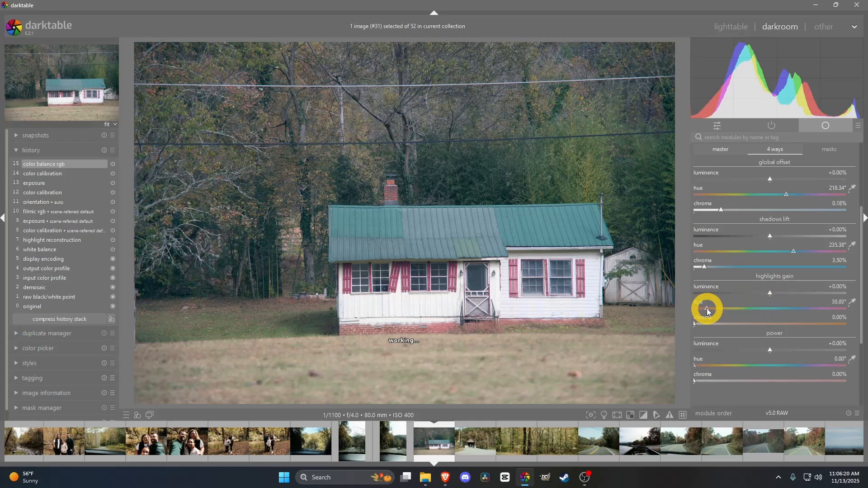
left_click_drag(711, 305, 711, 310)
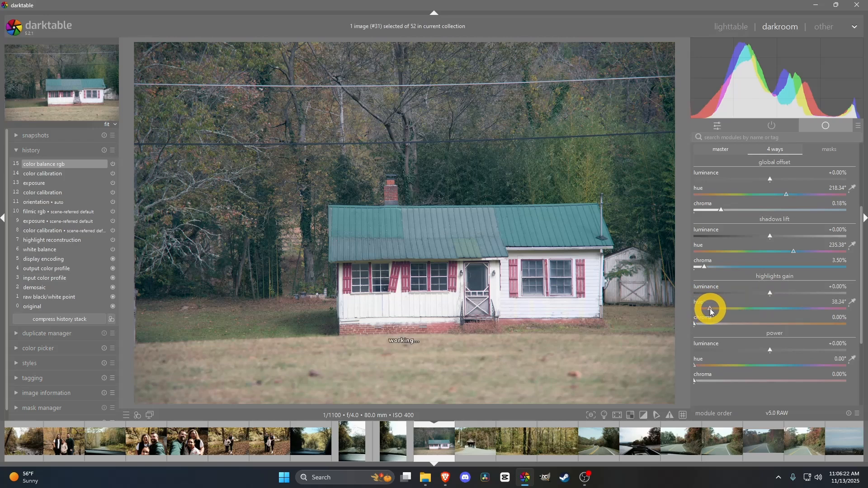
left_click_drag(711, 308, 714, 309)
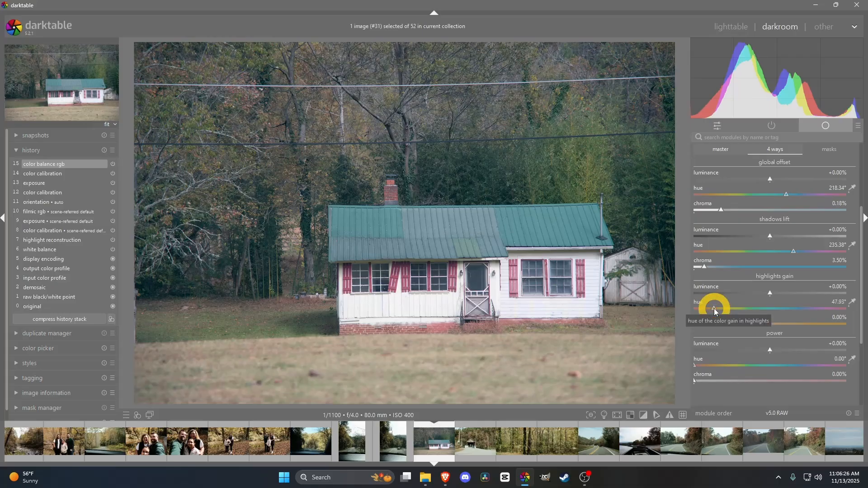
left_click_drag(731, 321, 697, 321)
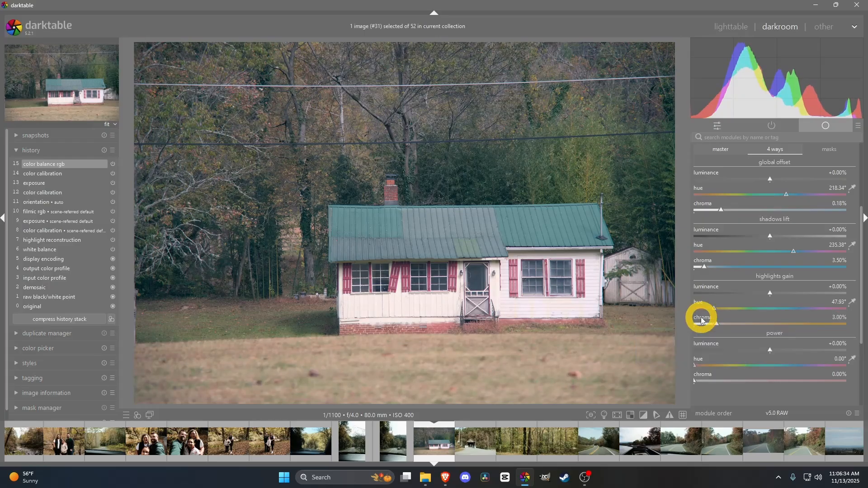
left_click_drag(715, 323, 730, 323)
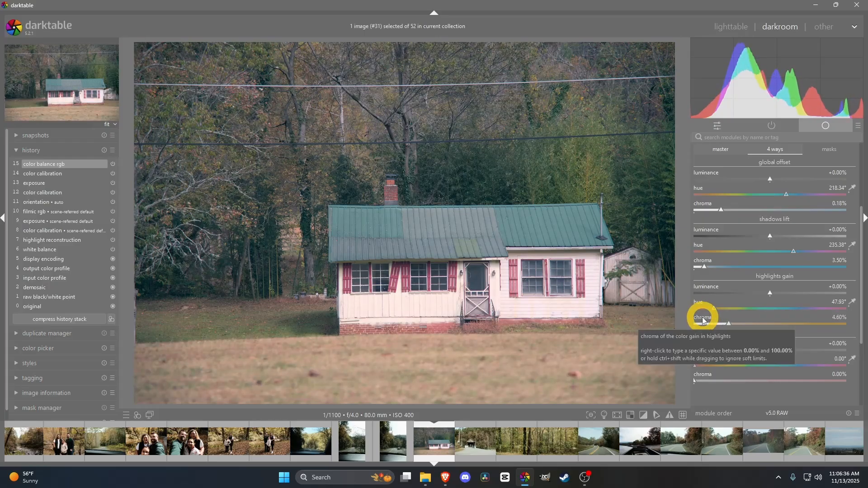
left_click_drag(728, 323, 735, 323)
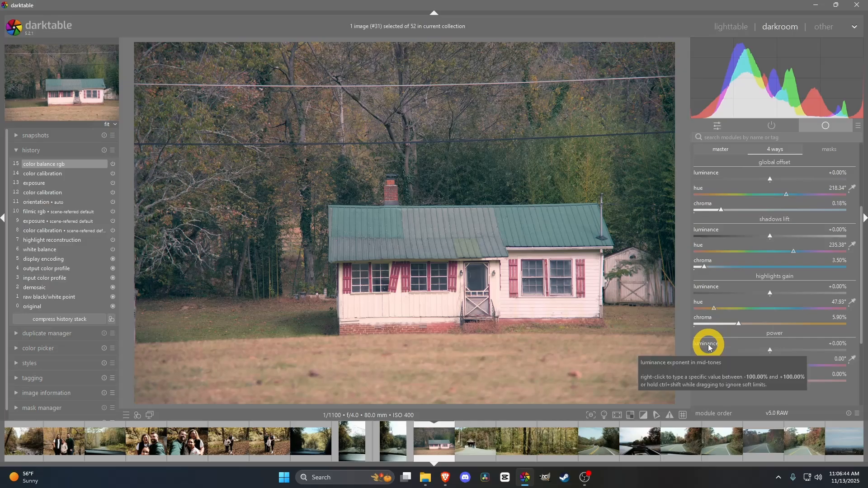
mouse_move(700, 364)
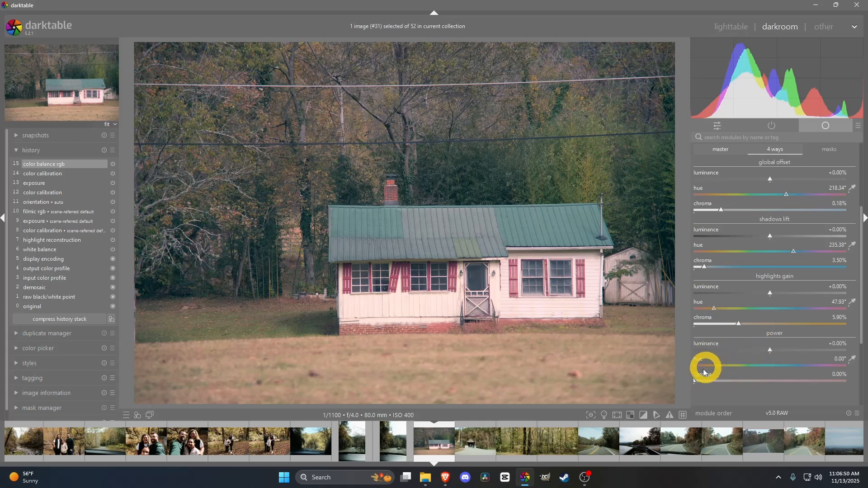
mouse_move(769, 352)
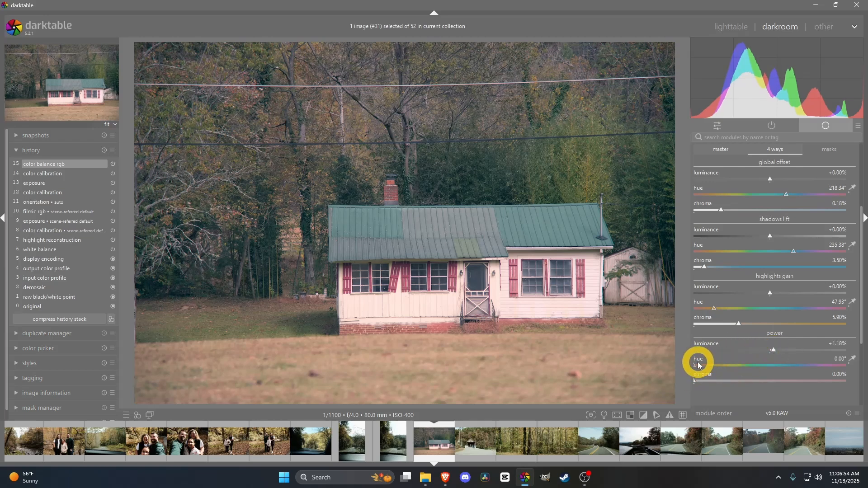
Set power luminance to about +1.18%, hue to 34° and chroma to 0.5%
left_click_drag(694, 365, 725, 365)
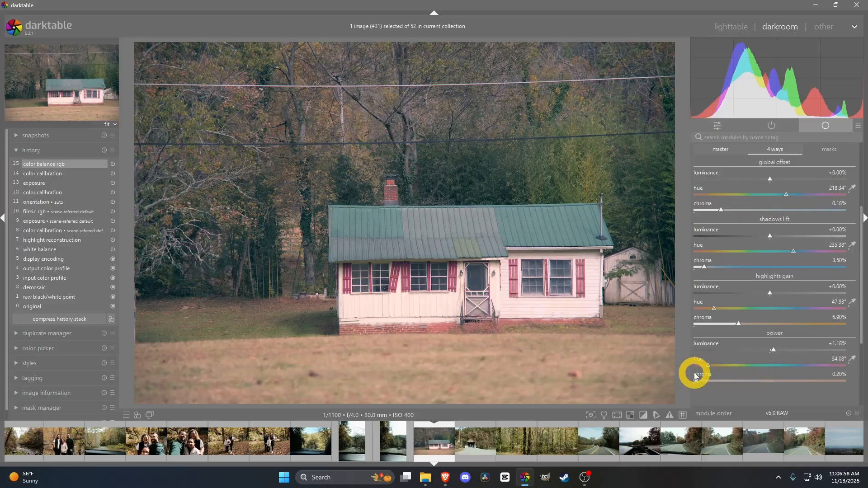
left_click_drag(695, 374, 700, 374)
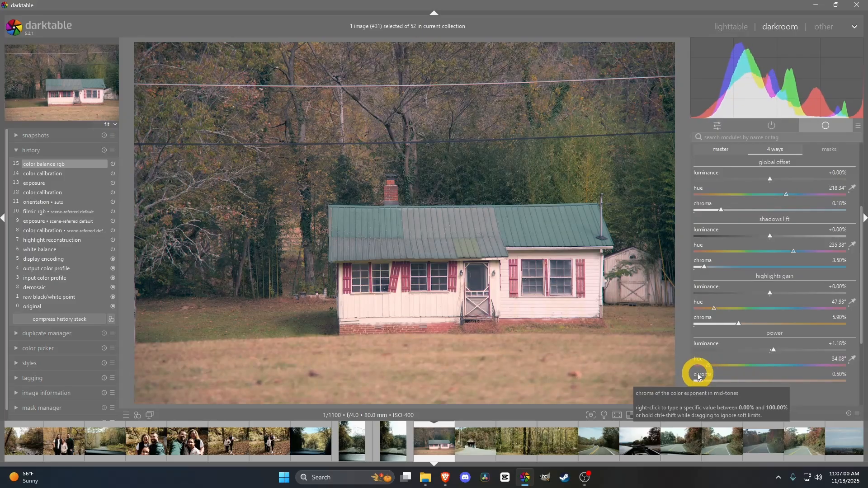
left_click_drag(703, 381, 696, 381)
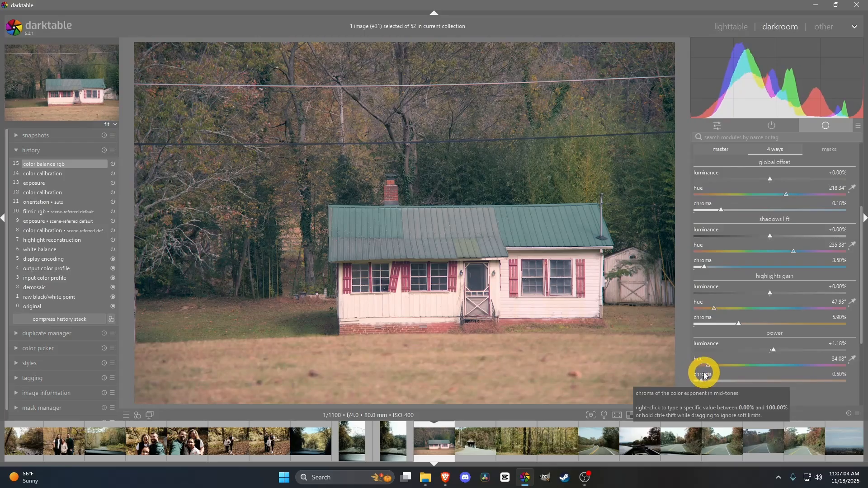
mouse_move(715, 343)
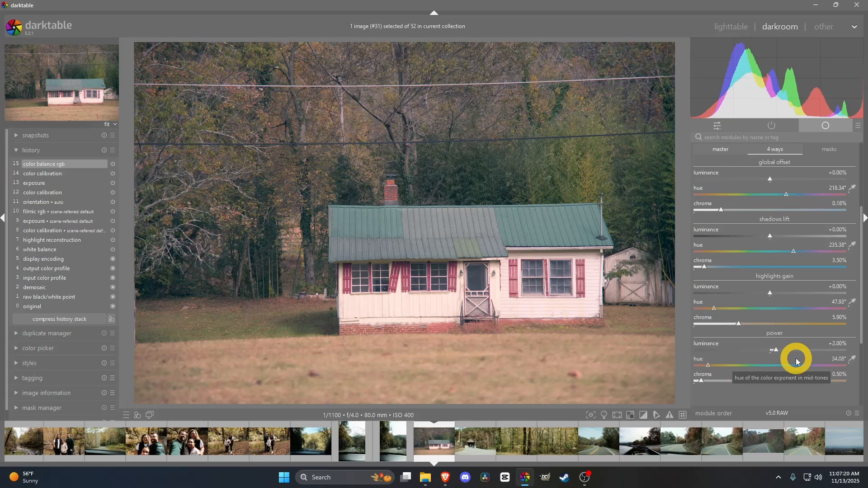
mouse_move(750, 202)
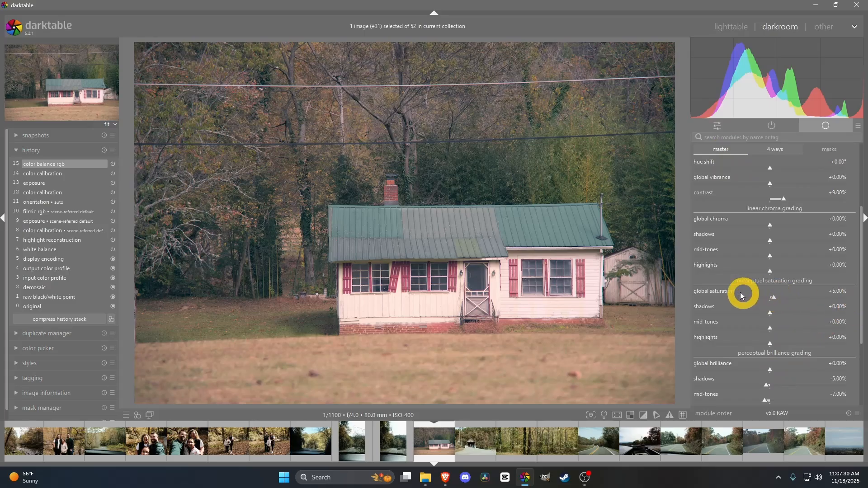
Drag the master tab's global saturation slider up to +10%
left_click_drag(742, 293, 717, 291)
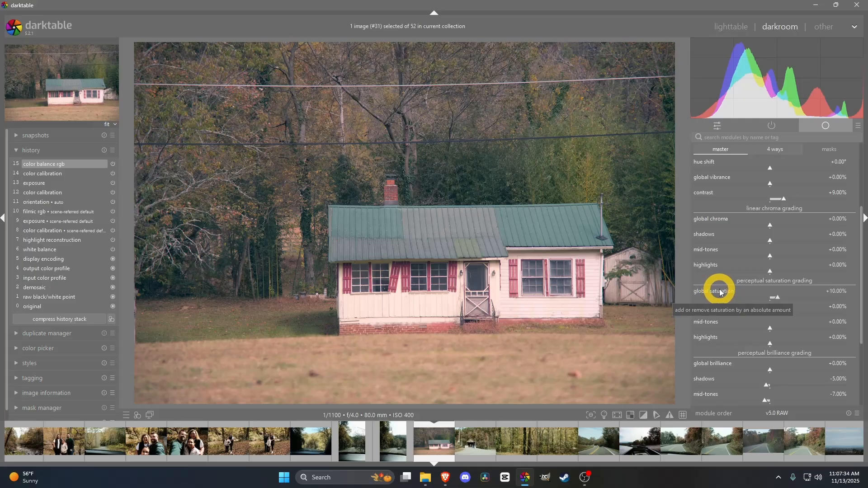
mouse_move(722, 293)
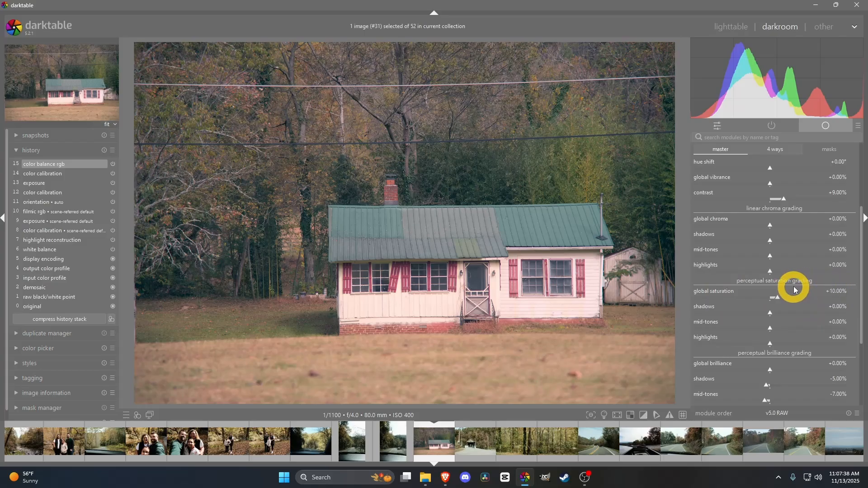
mouse_move(807, 177)
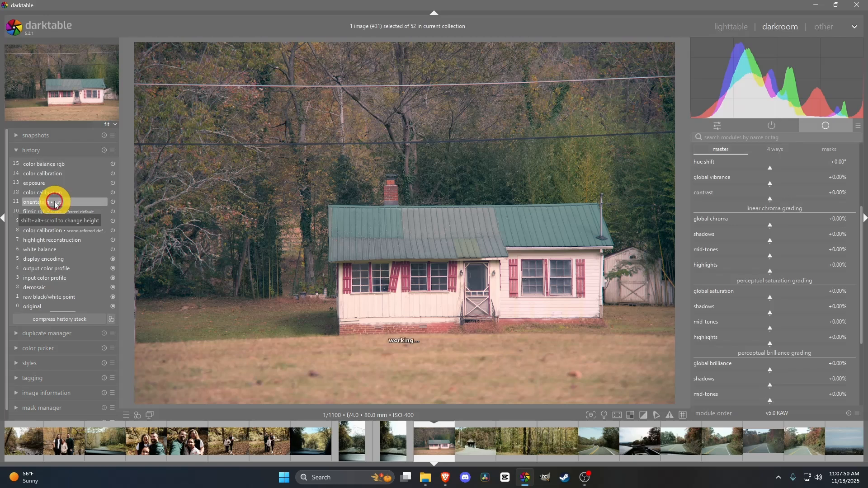
left_click(33, 202)
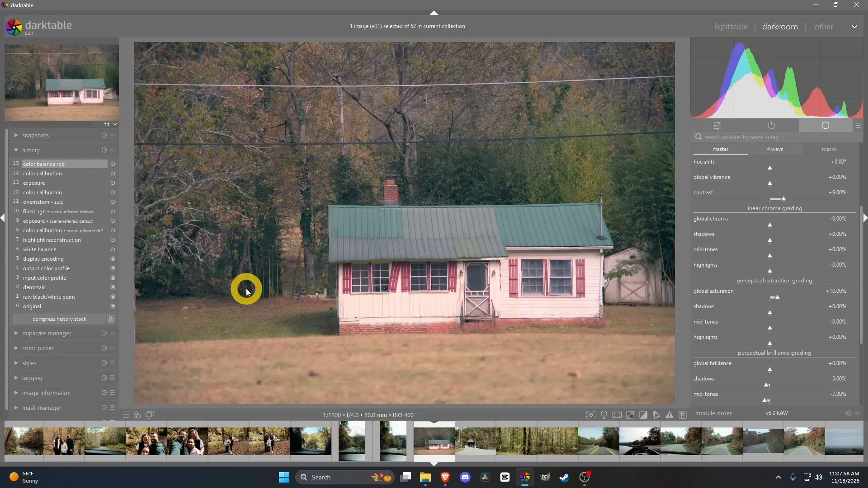
mouse_move(216, 304)
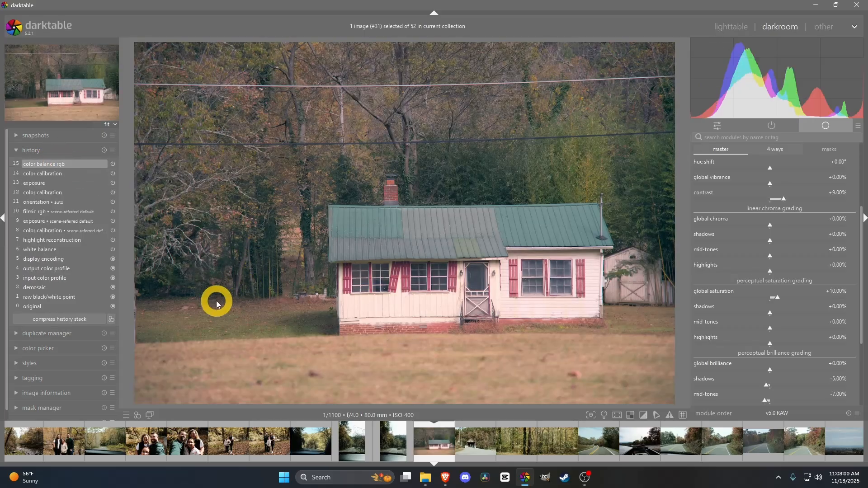
mouse_move(560, 309)
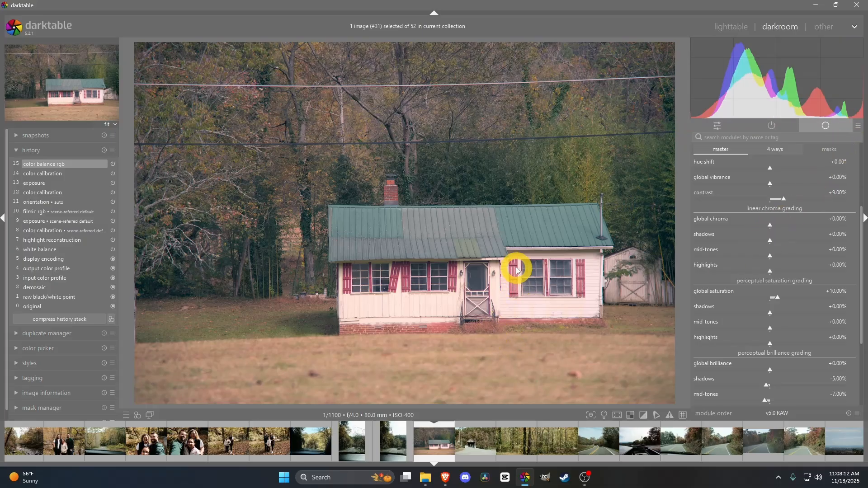
mouse_move(645, 274)
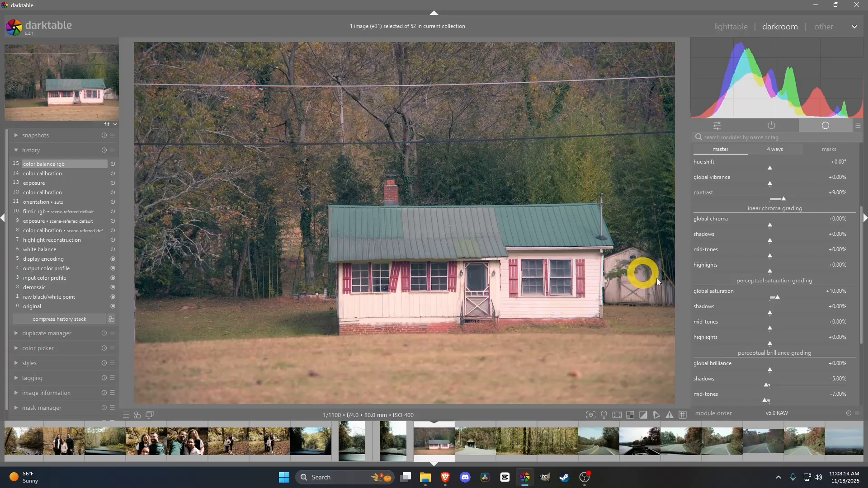
mouse_move(722, 333)
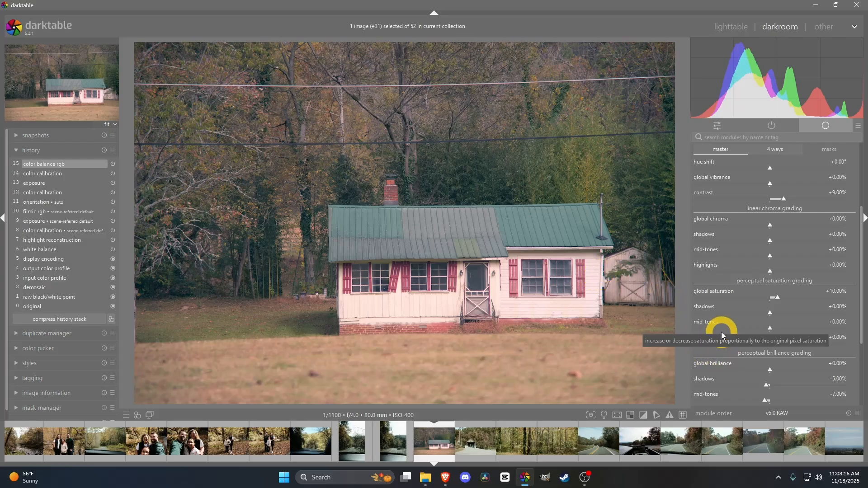